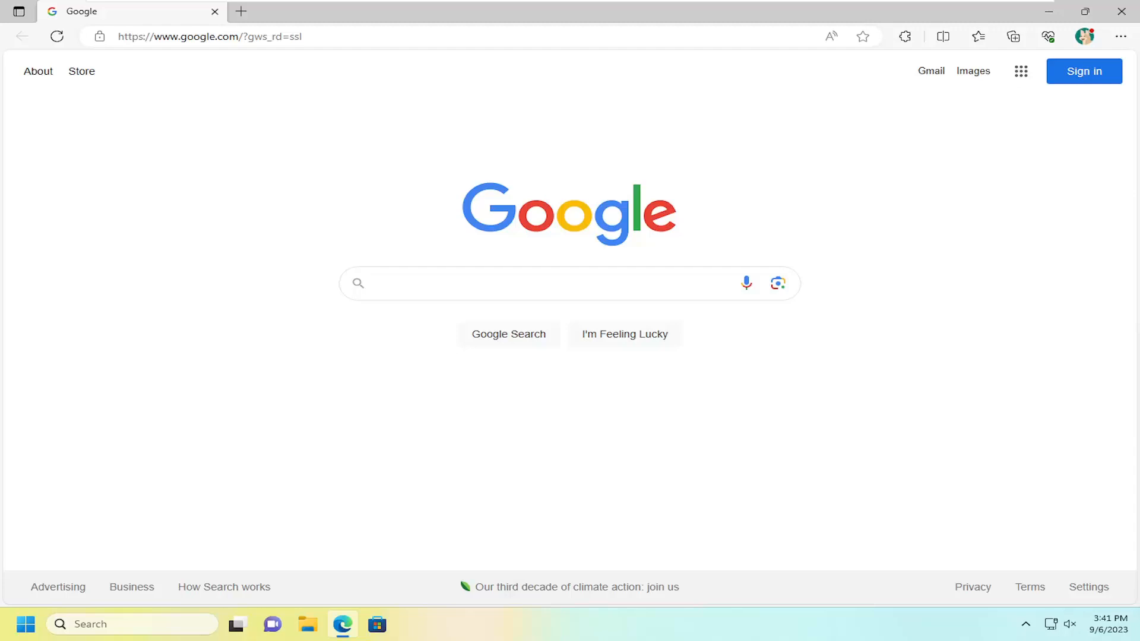
mouse_move(428, 269)
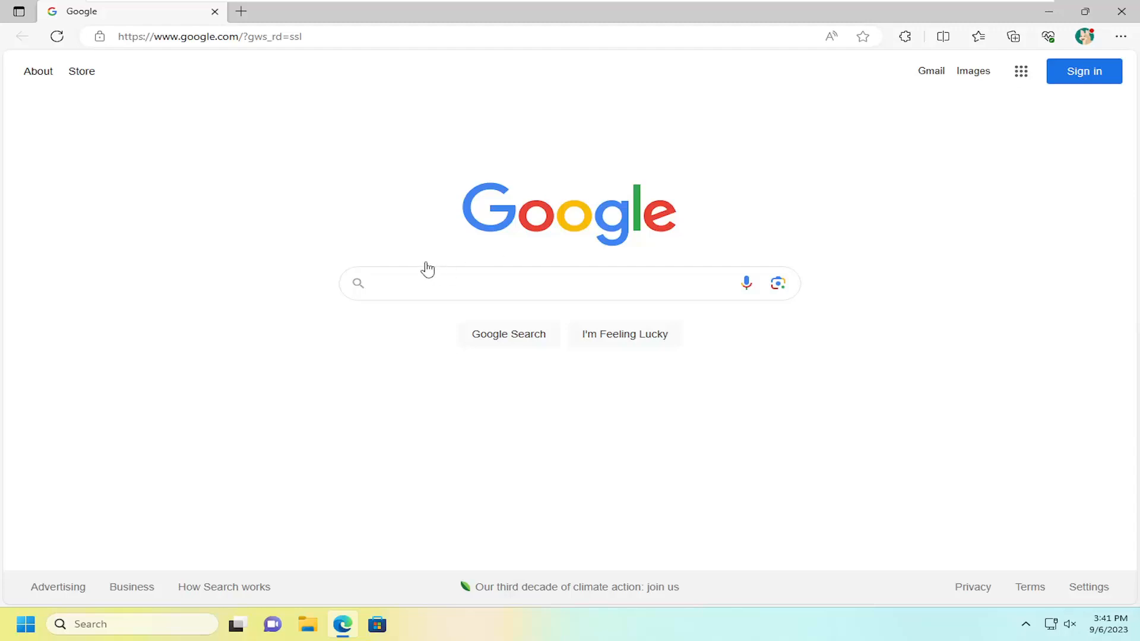
mouse_move(150, 237)
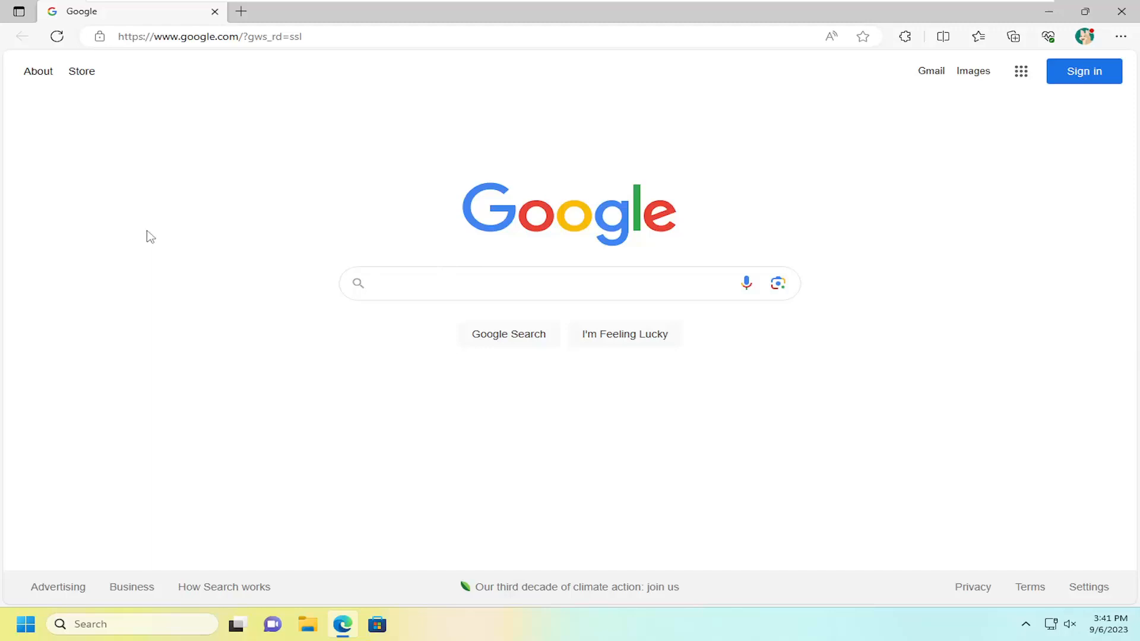
Step: Review Colour and printer options in print preview, keep Microsoft Print to PDF, then use the system dialog
key("Ctrl+p")
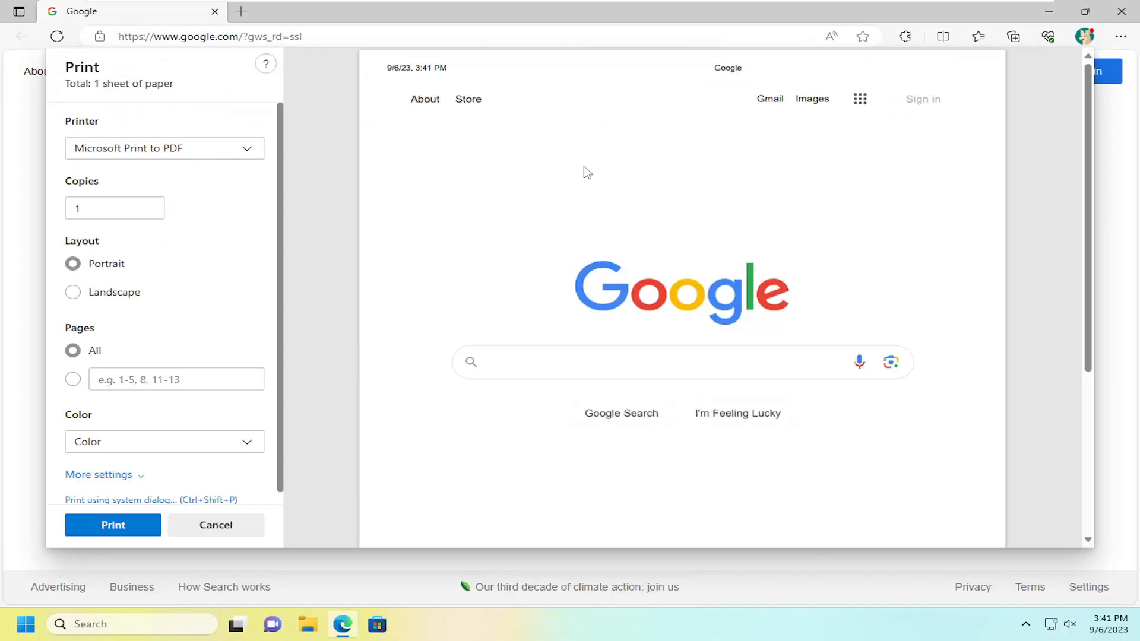
mouse_move(114, 322)
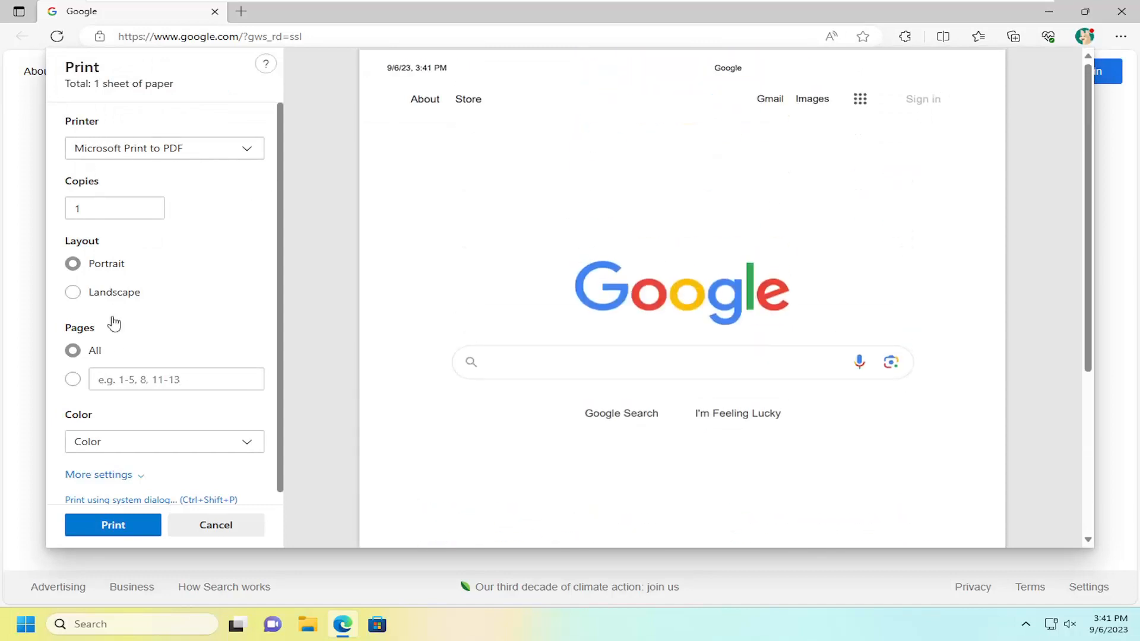
scroll("up", 3)
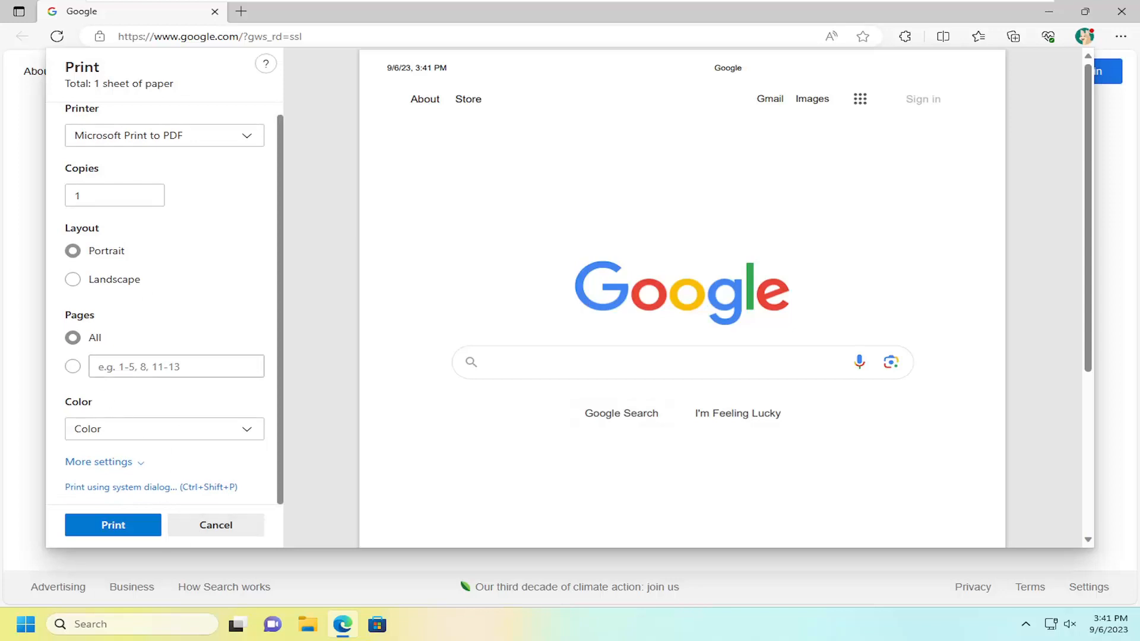
left_click(164, 429)
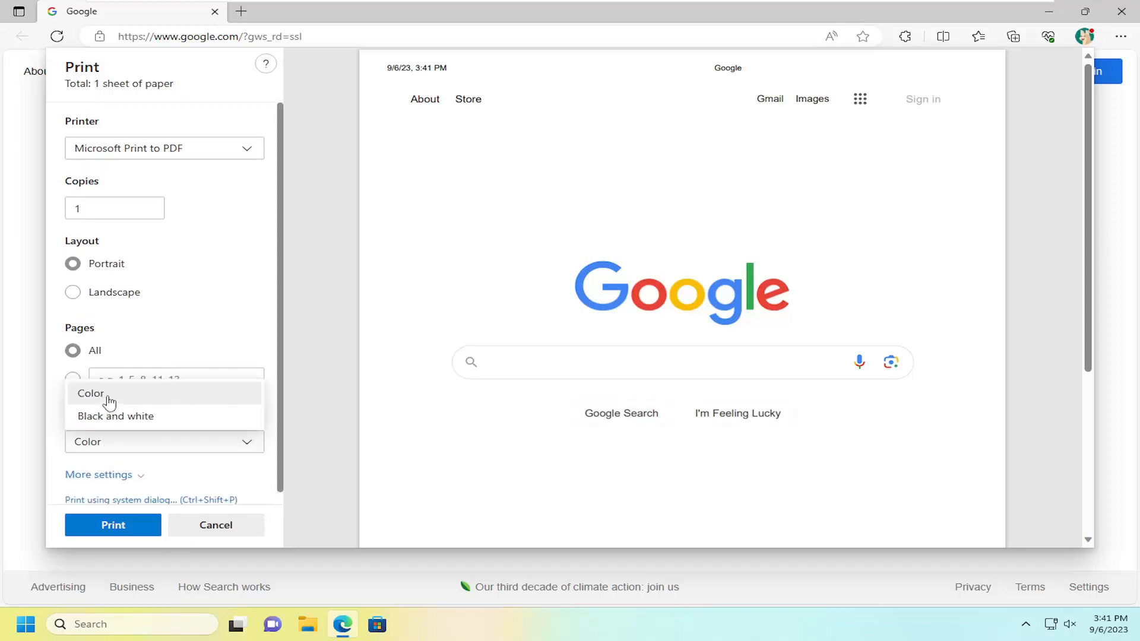
left_click(164, 149)
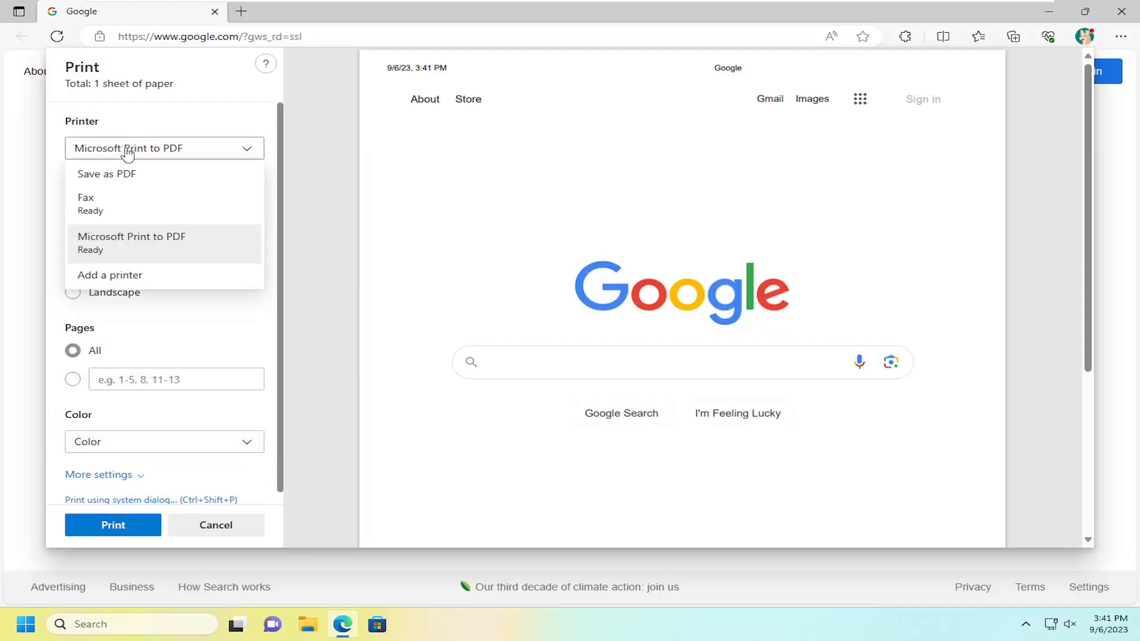
left_click(132, 243)
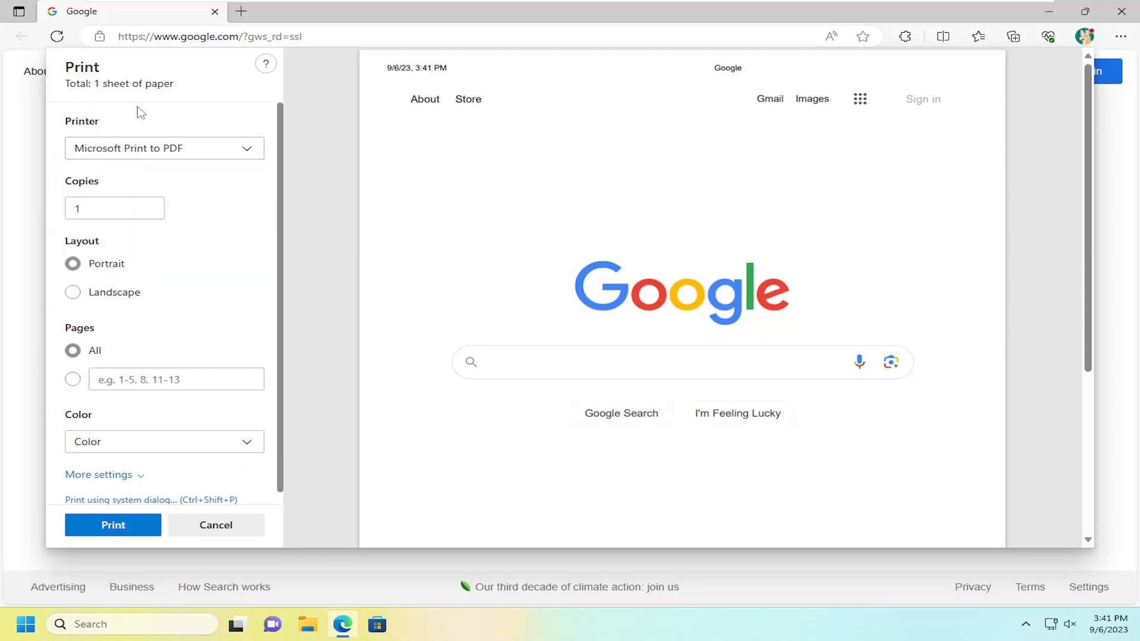
mouse_move(215, 525)
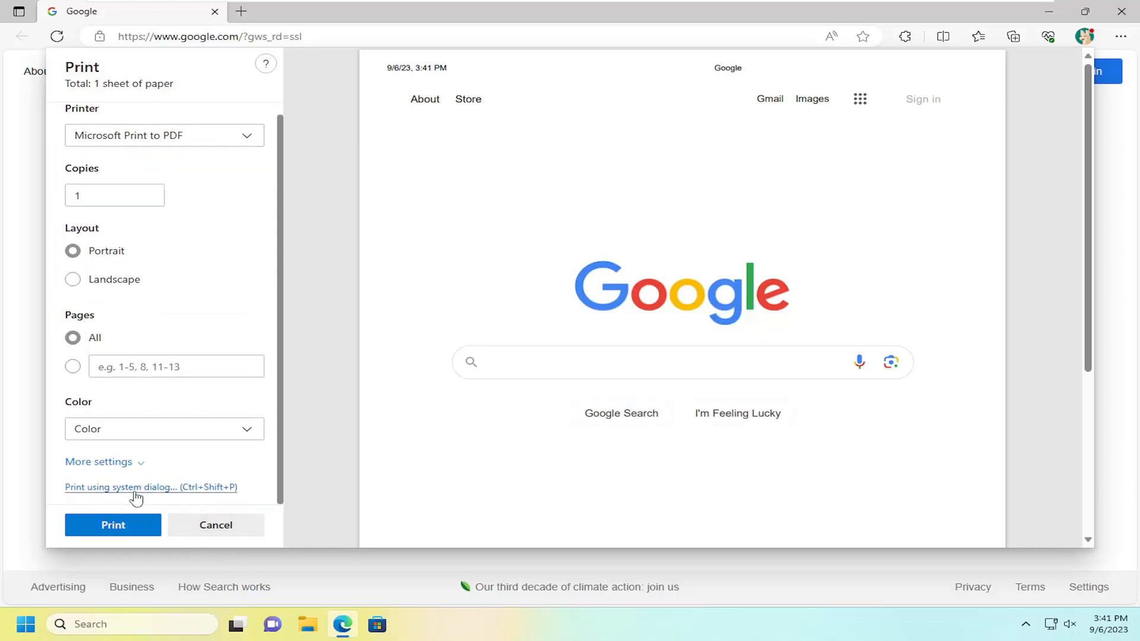
left_click(150, 487)
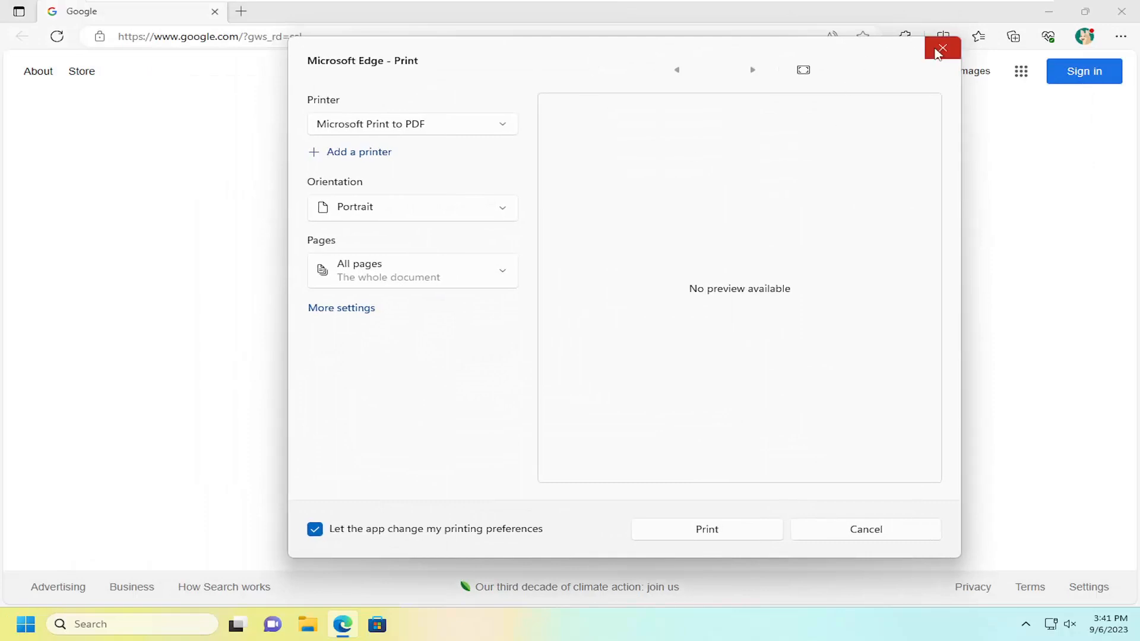
Step: Close the 'Microsoft Edge - Print' system dialog without printing
left_click(943, 49)
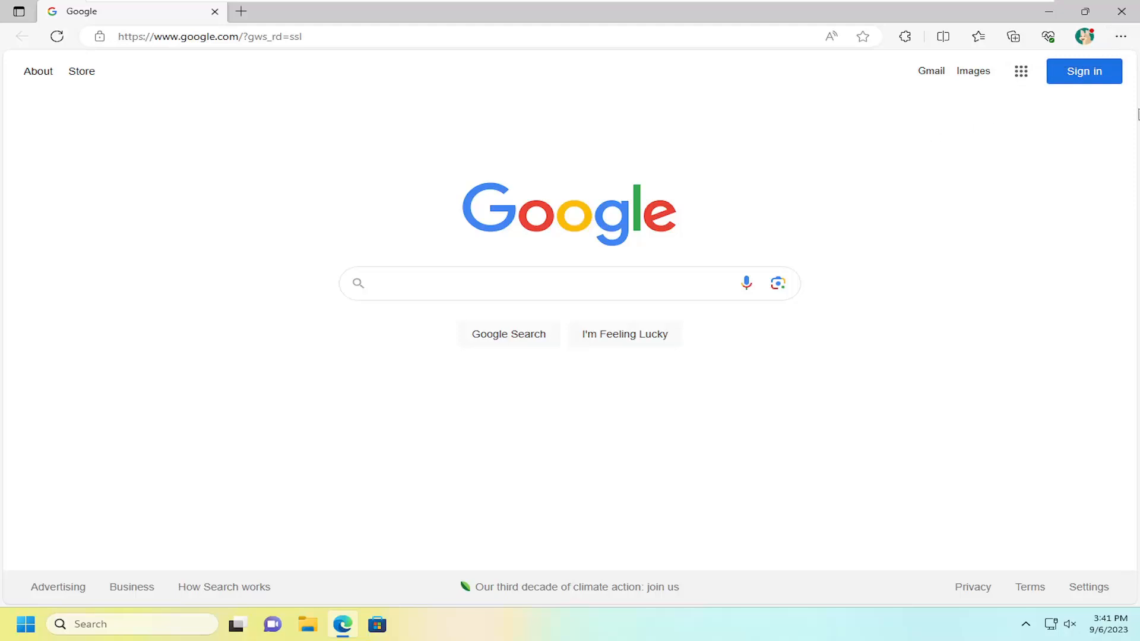
mouse_move(1122, 36)
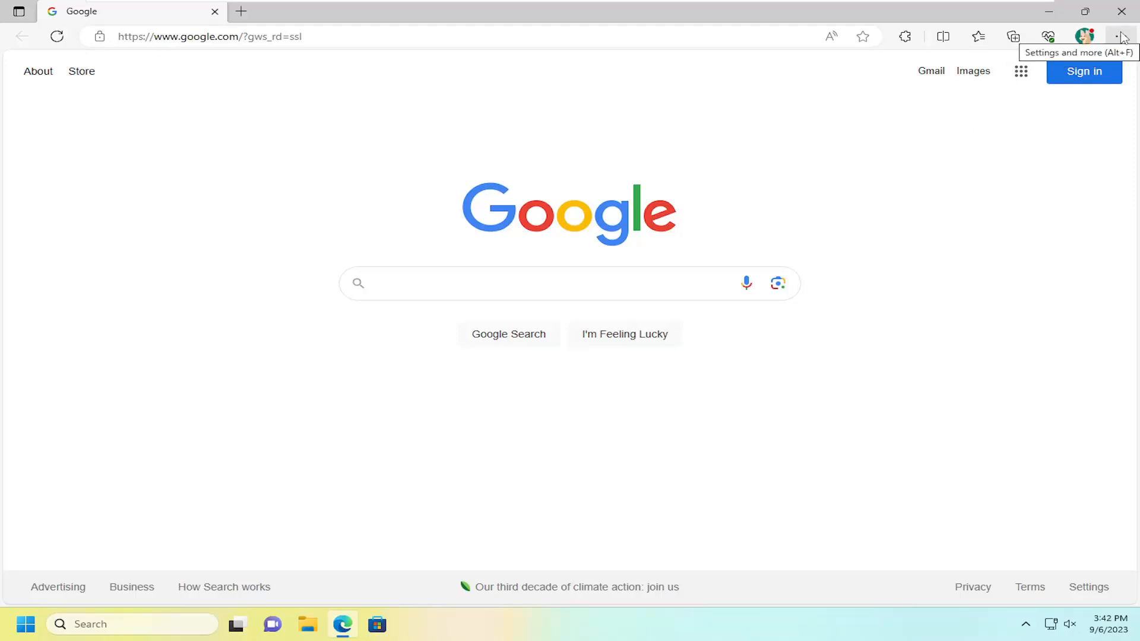
left_click(1120, 36)
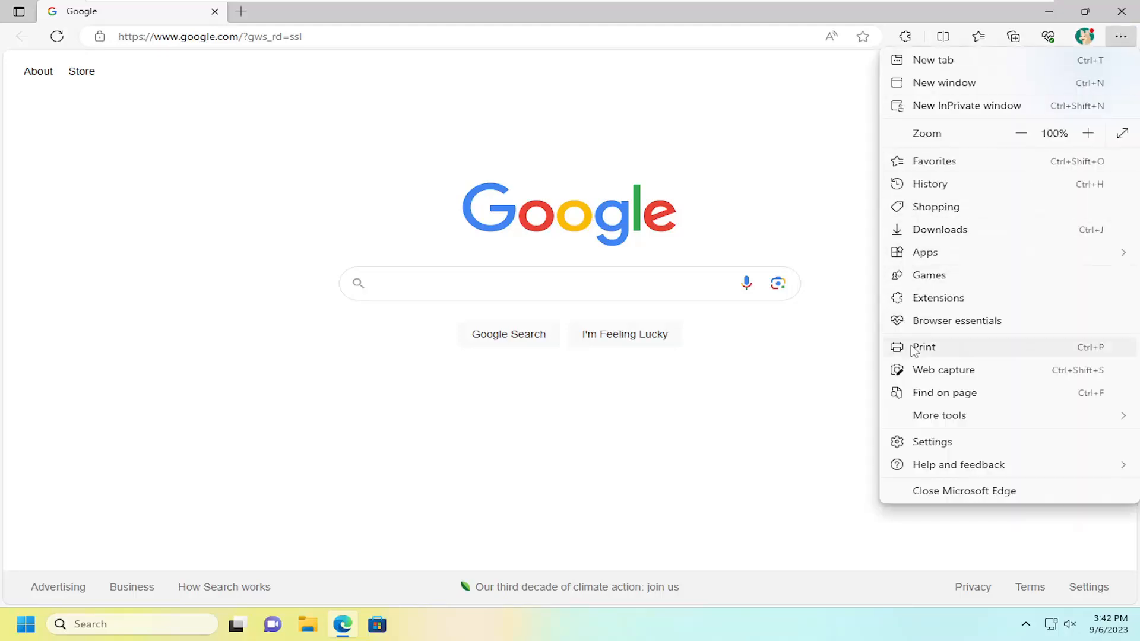
left_click(924, 347)
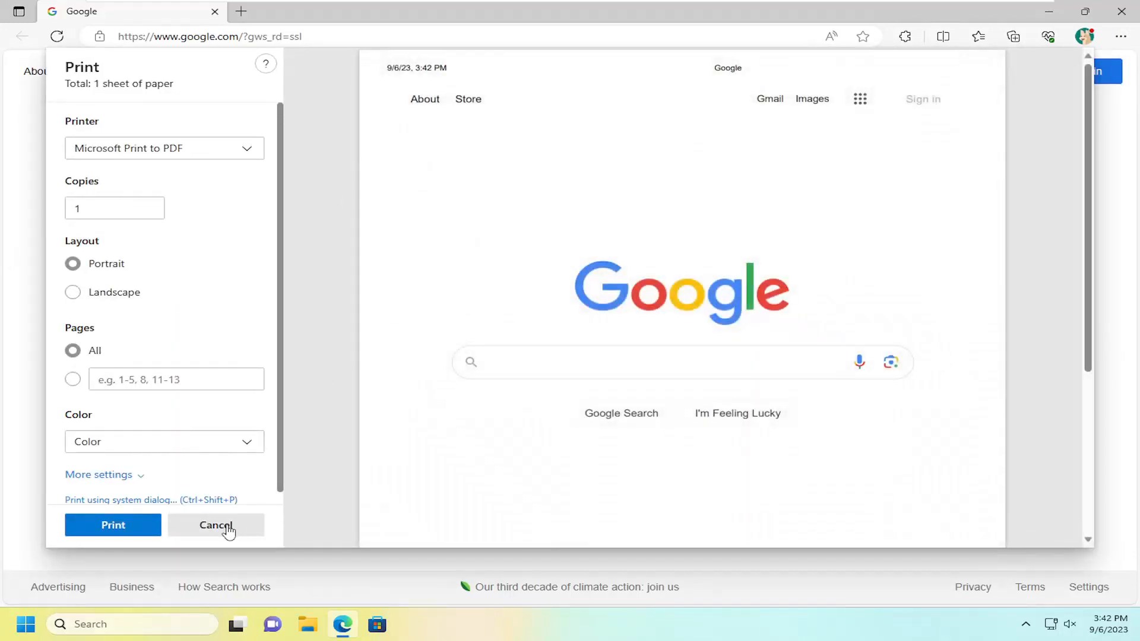
left_click(215, 525)
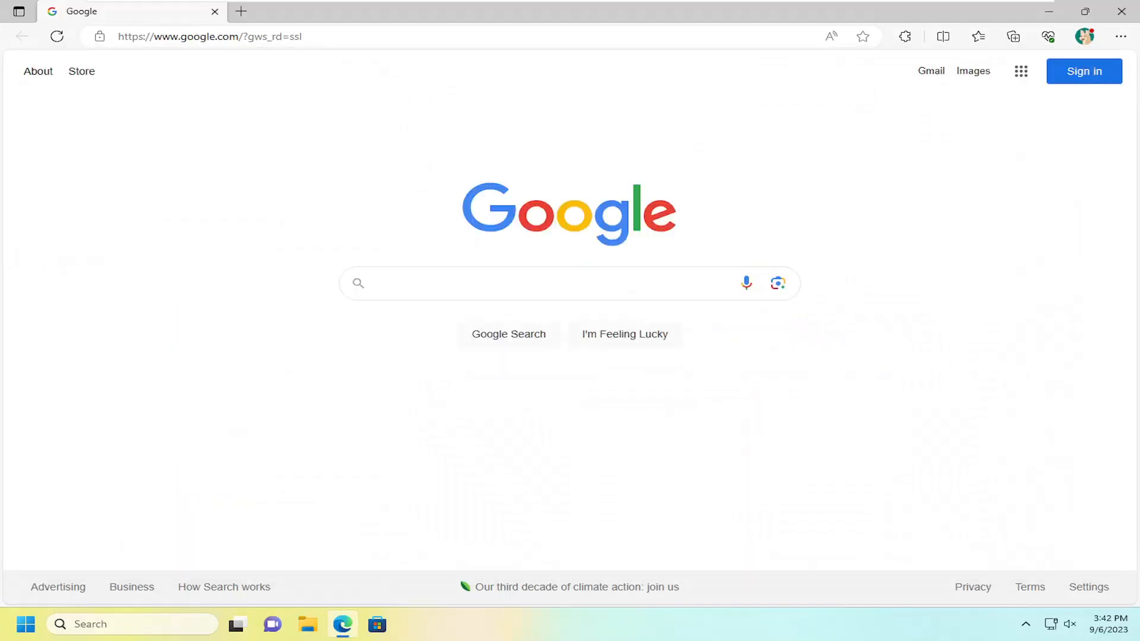